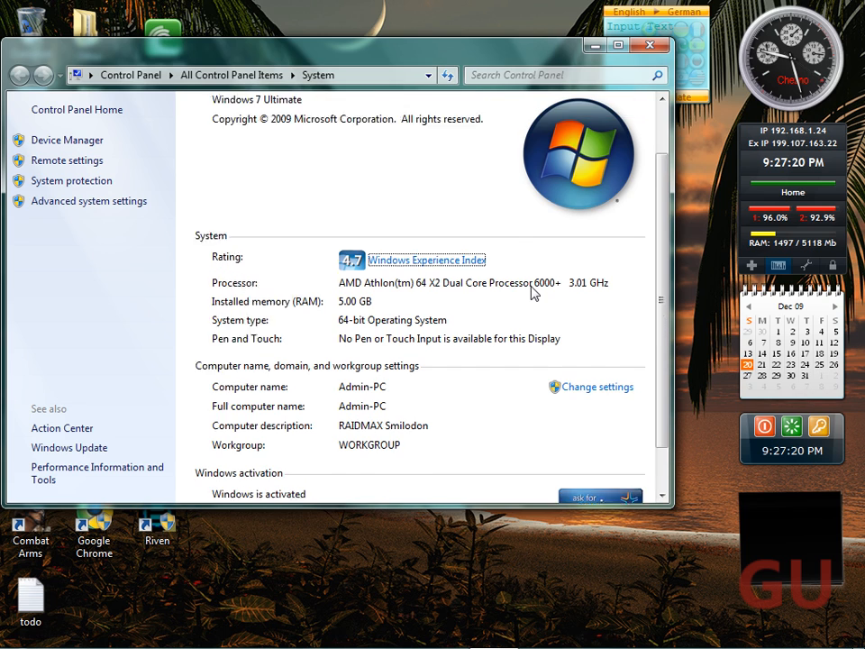
- Close the Control Panel System window to reveal the desktop icons and gadgets
{"action": "scroll", "scroll_direction": "up", "scroll_amount": 3}
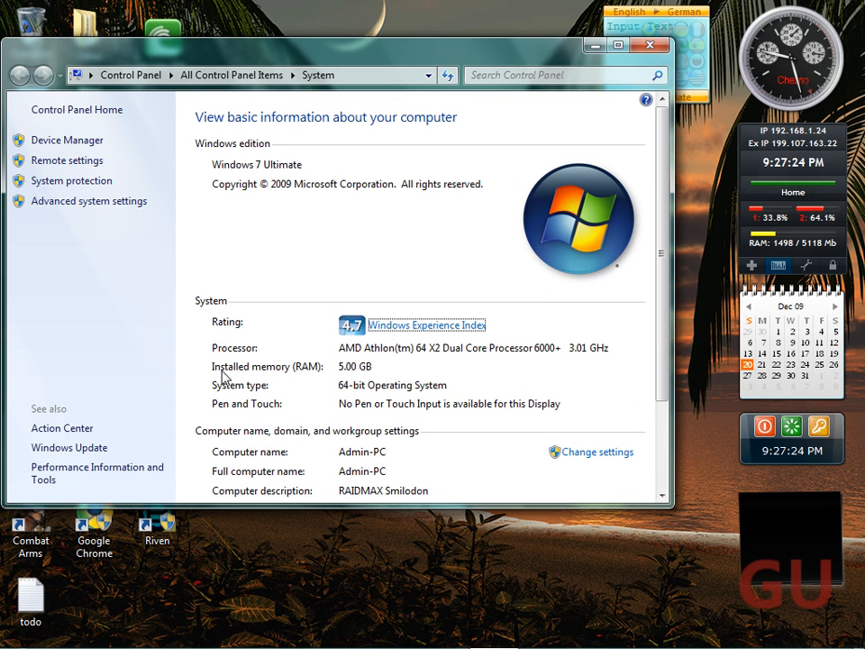
{"action": "mouse_move", "coordinate": [370, 311]}
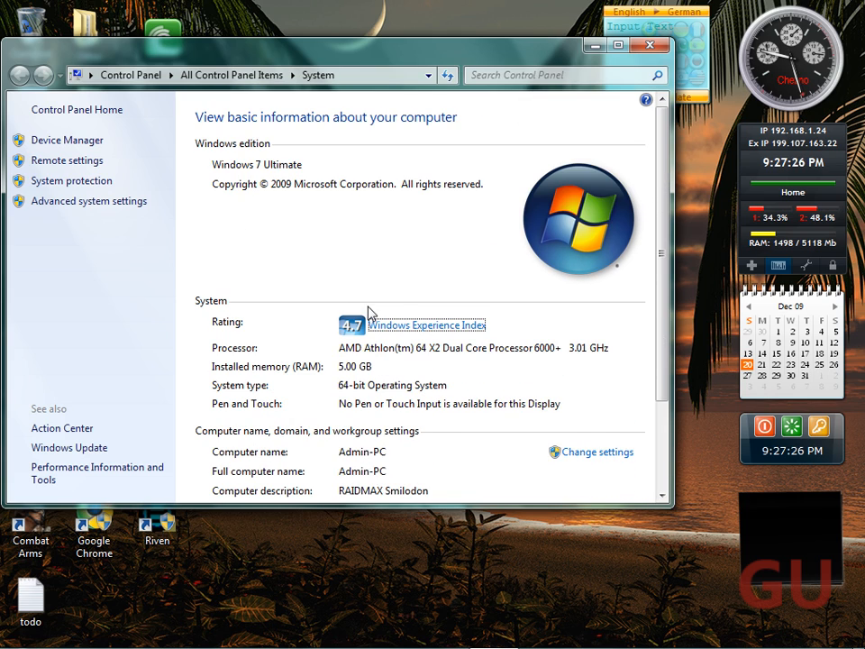
{"action": "left_click", "coordinate": [650, 46]}
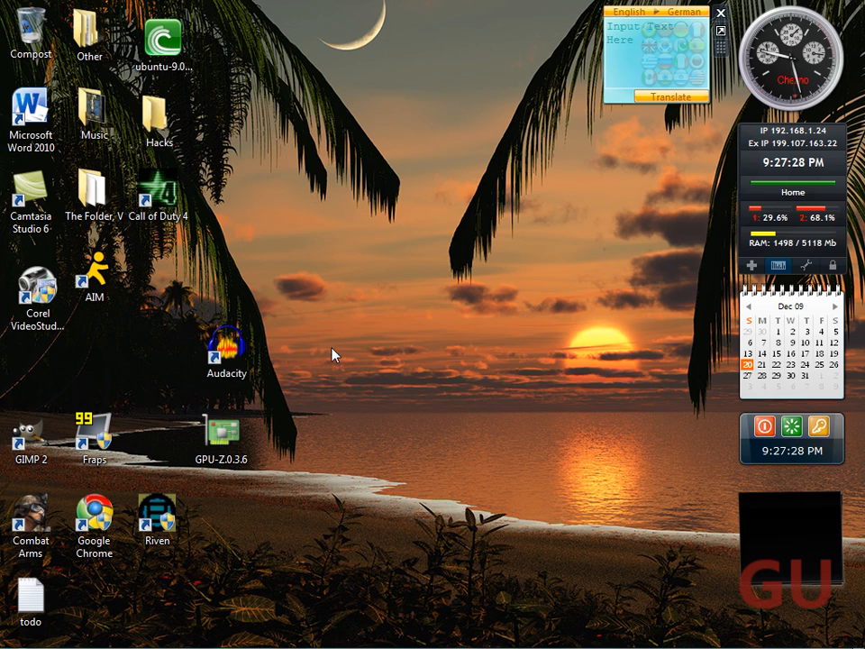
{"action": "mouse_move", "coordinate": [404, 314]}
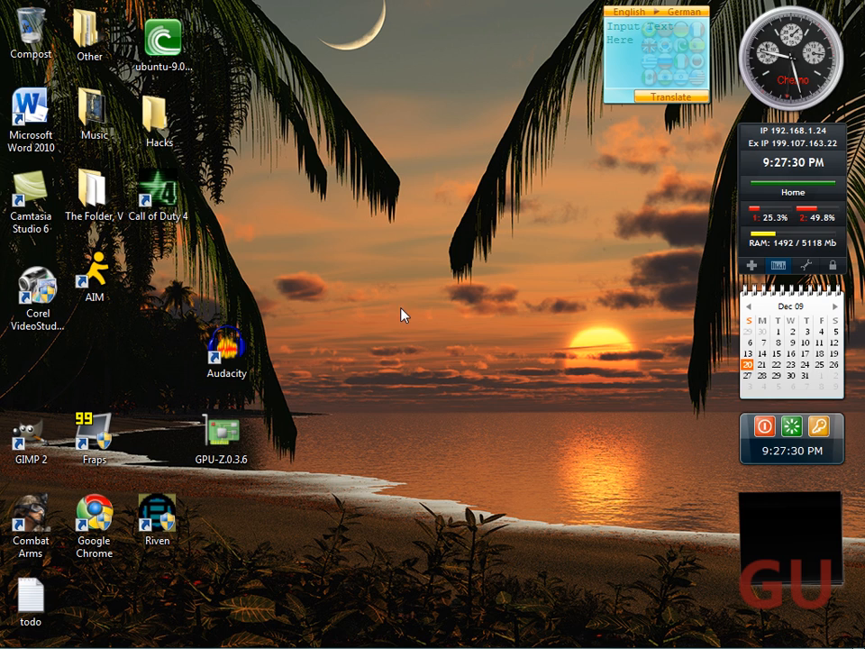
{"action": "mouse_move", "coordinate": [458, 287]}
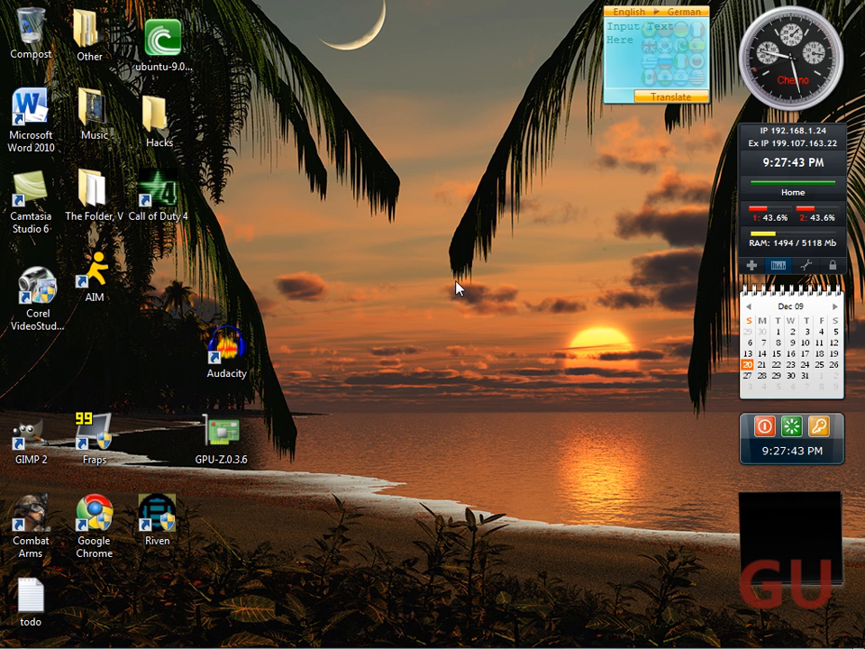
{"action": "mouse_move", "coordinate": [593, 365]}
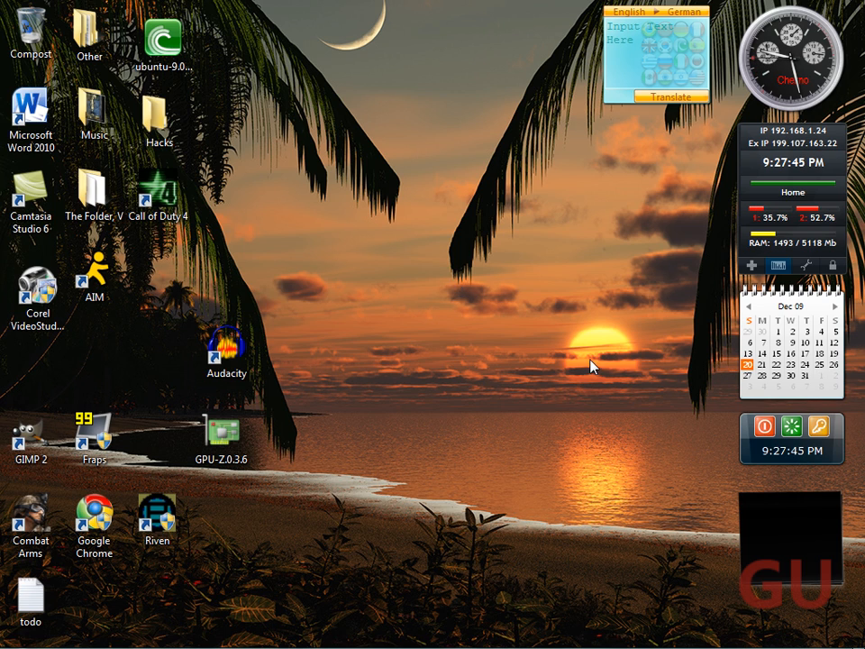
{"action": "left_click", "coordinate": [12, 638]}
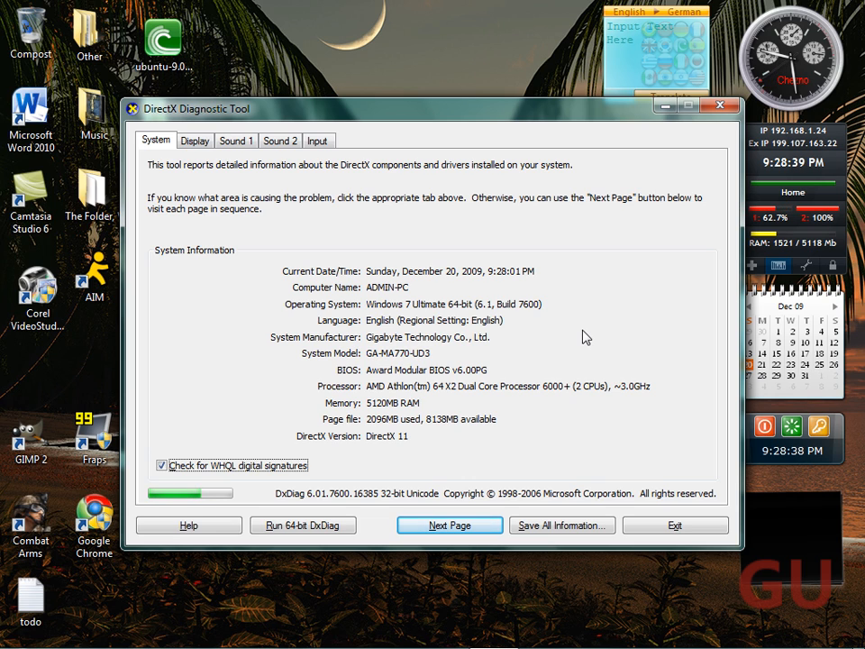
{"action": "mouse_move", "coordinate": [302, 341]}
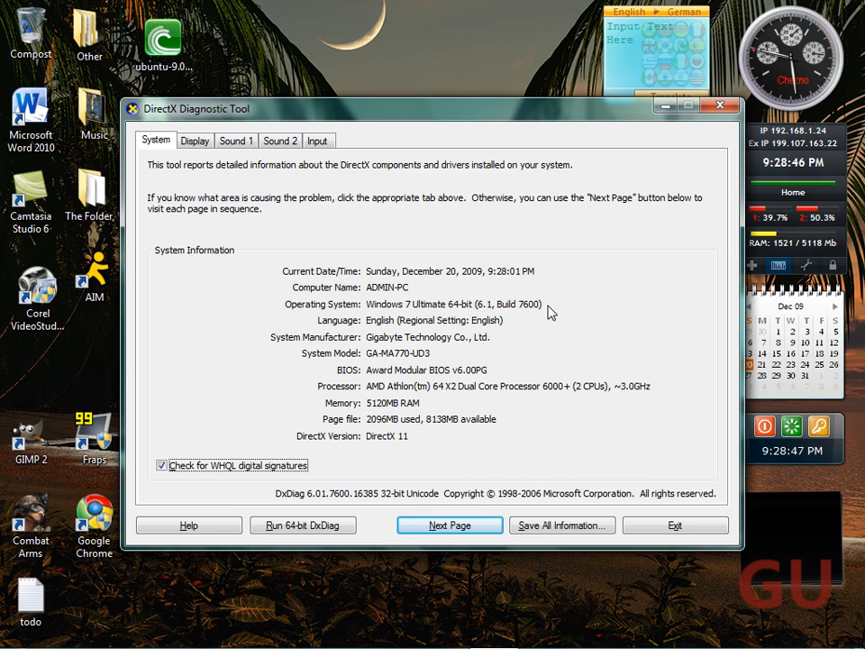
{"action": "mouse_move", "coordinate": [489, 393]}
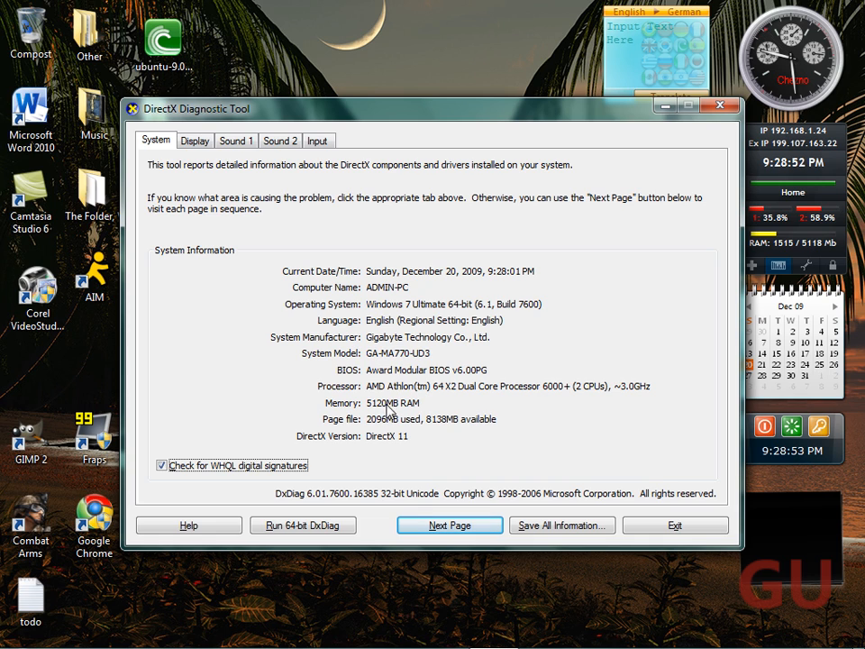
{"action": "mouse_move", "coordinate": [293, 167]}
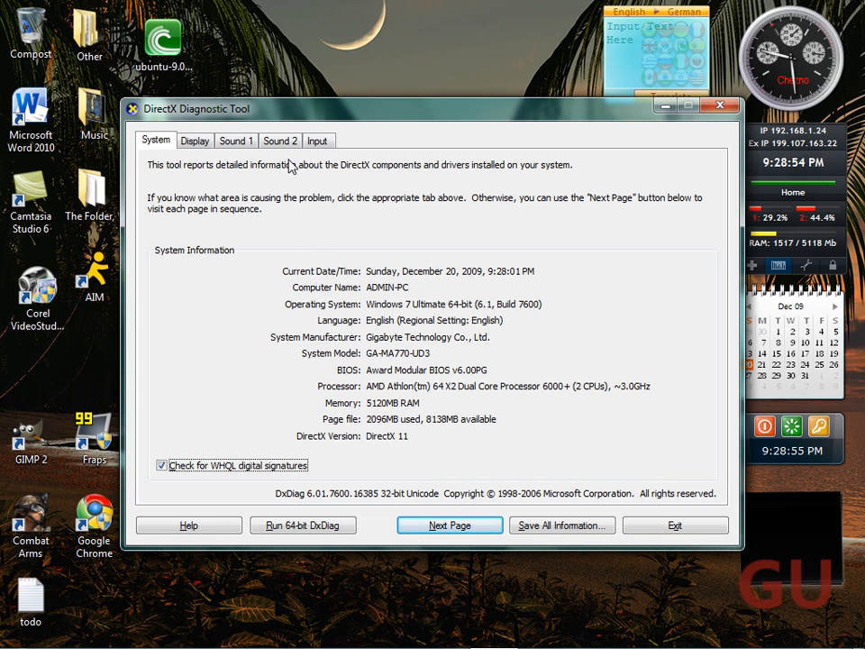
- After DxDiag finishes loading, view the Display tab showing the NVIDIA GeForce 9400 GT
{"action": "left_click", "coordinate": [194, 139]}
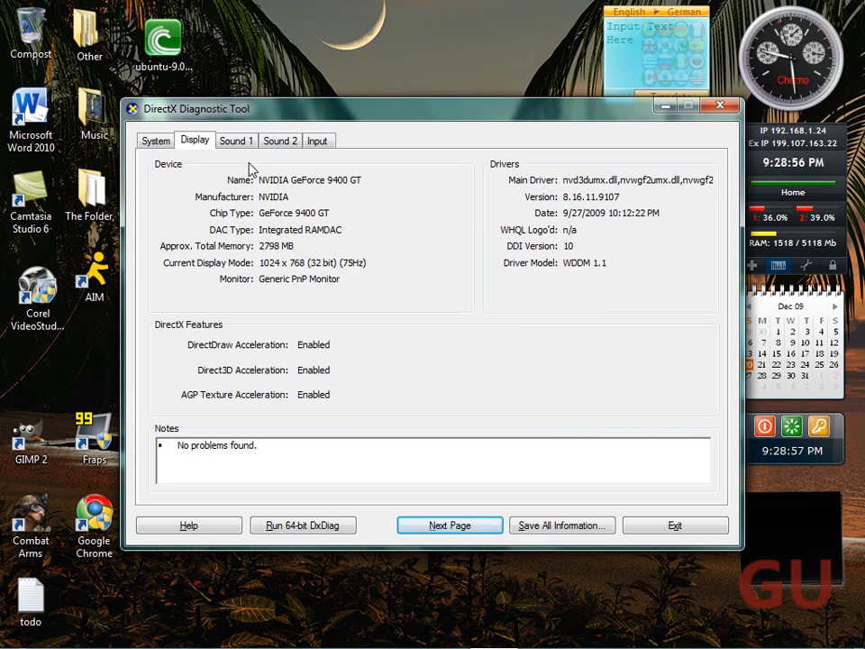
{"action": "mouse_move", "coordinate": [148, 162]}
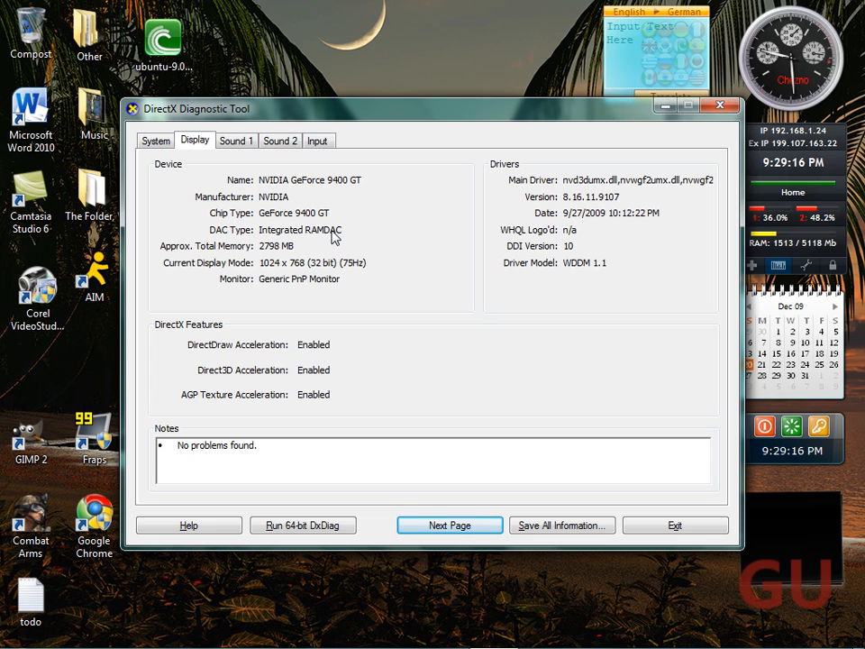
{"action": "mouse_move", "coordinate": [284, 262]}
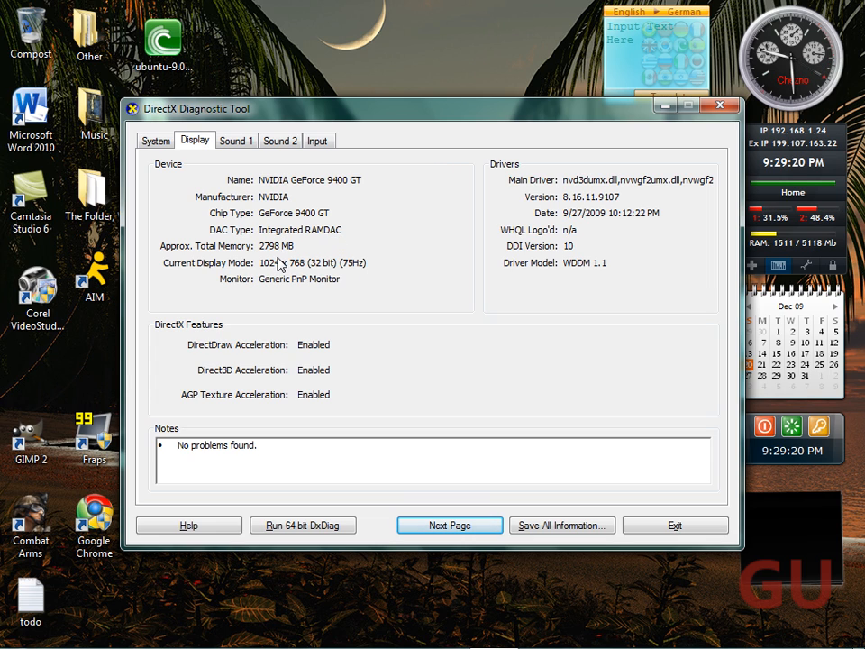
{"action": "mouse_move", "coordinate": [287, 247]}
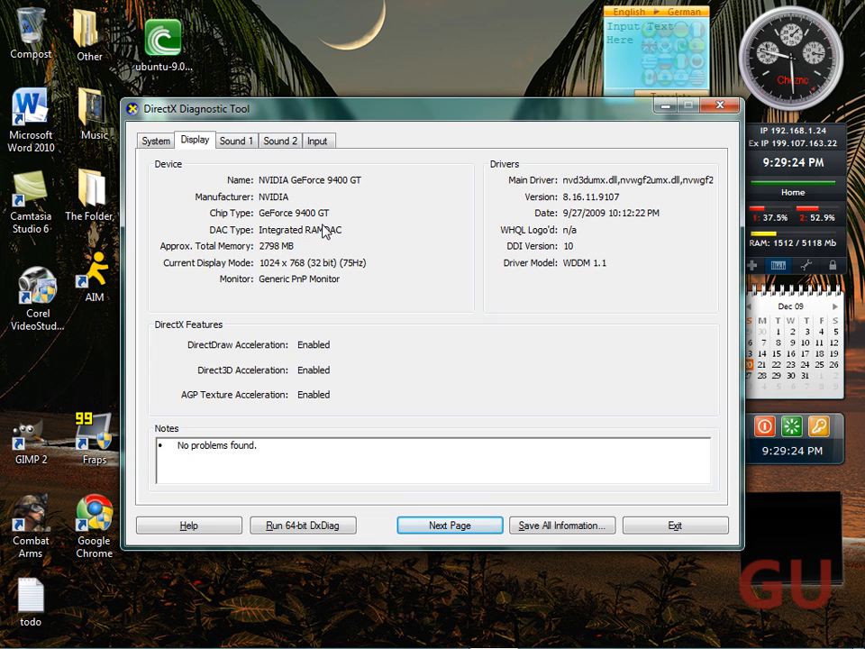
{"action": "left_click", "coordinate": [235, 140]}
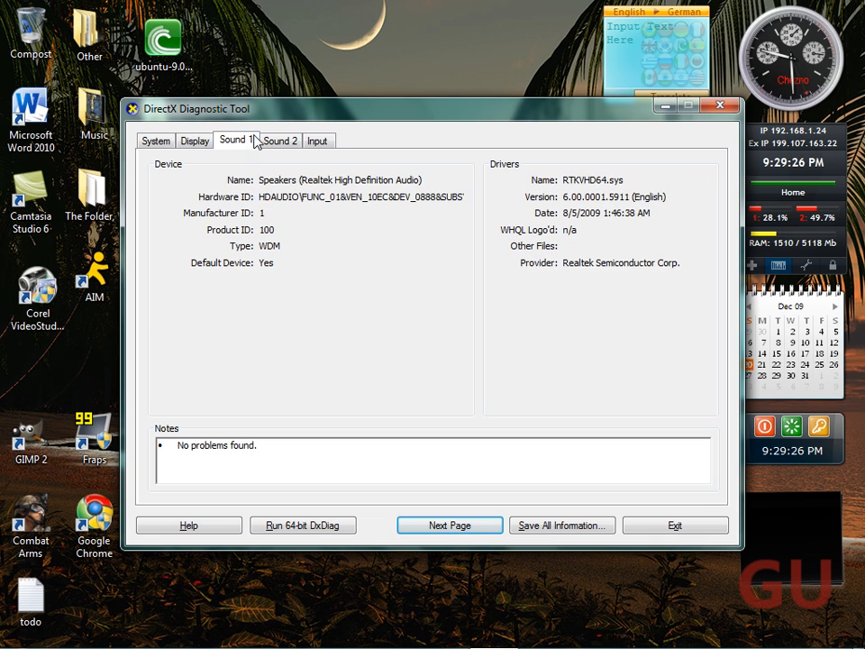
{"action": "left_click", "coordinate": [317, 140]}
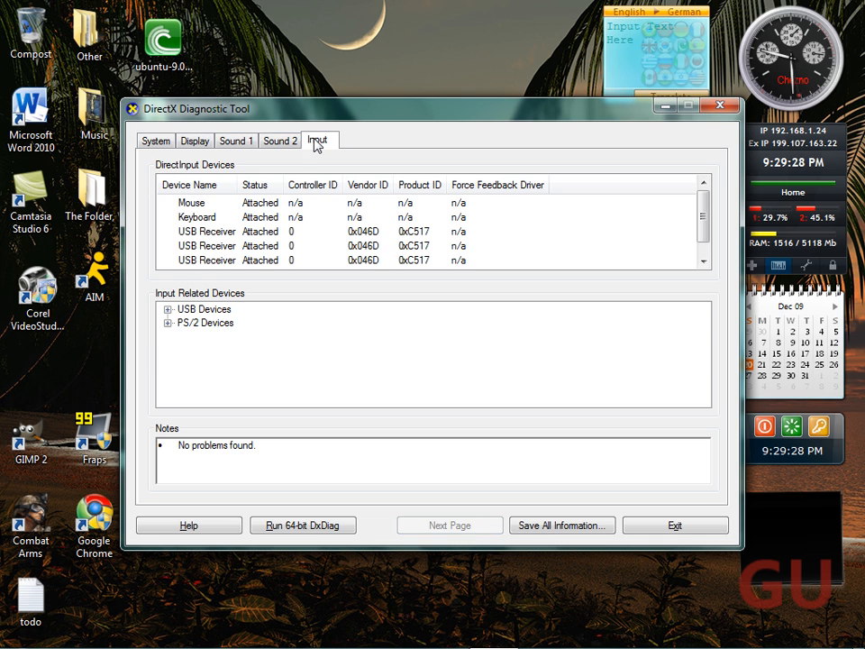
{"action": "left_click", "coordinate": [155, 140]}
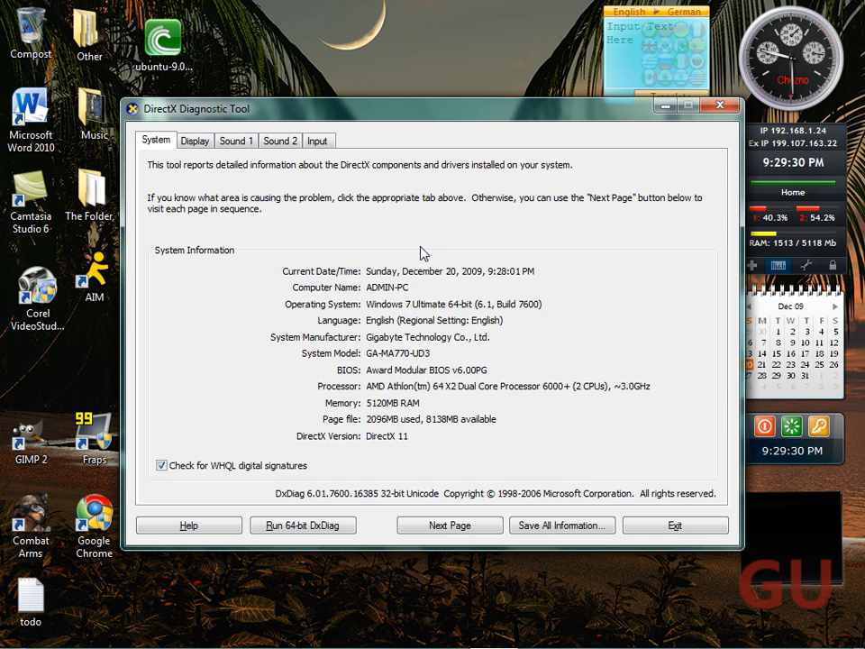
{"action": "mouse_move", "coordinate": [495, 470]}
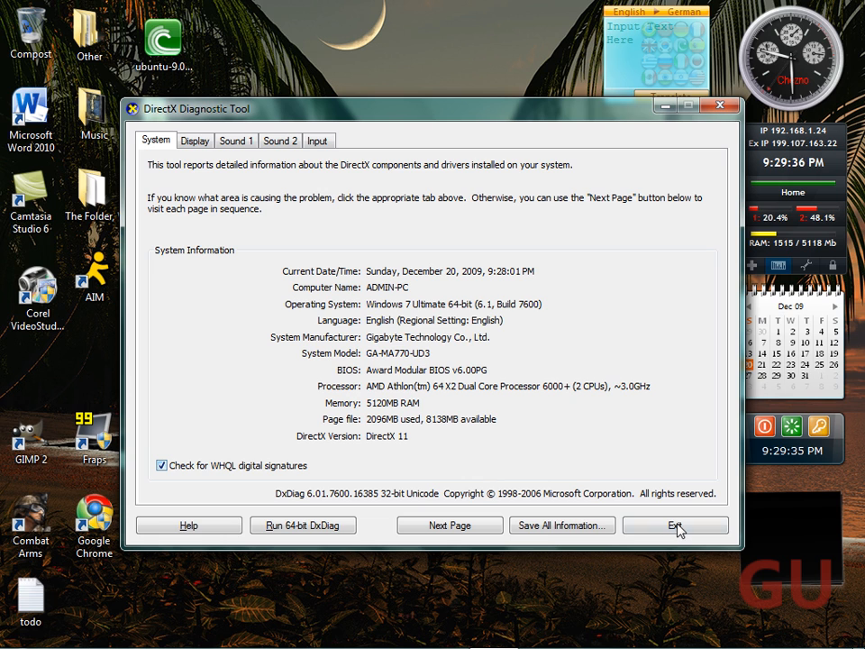
- Exit DxDiag, relaunch dxdiag from the Run dialog, then close the new window
{"action": "left_click", "coordinate": [675, 524]}
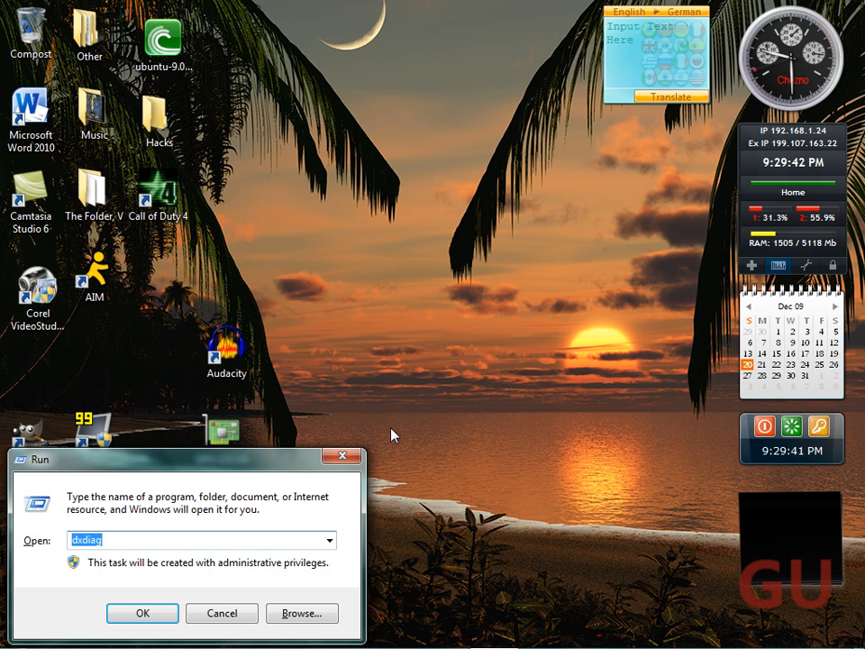
{"action": "left_click", "coordinate": [141, 612]}
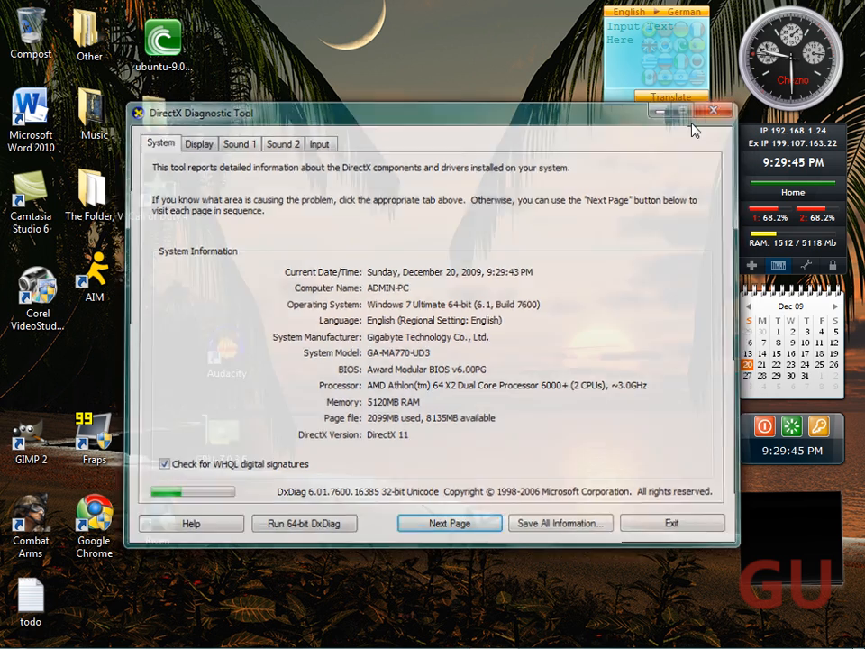
{"action": "left_click", "coordinate": [717, 110]}
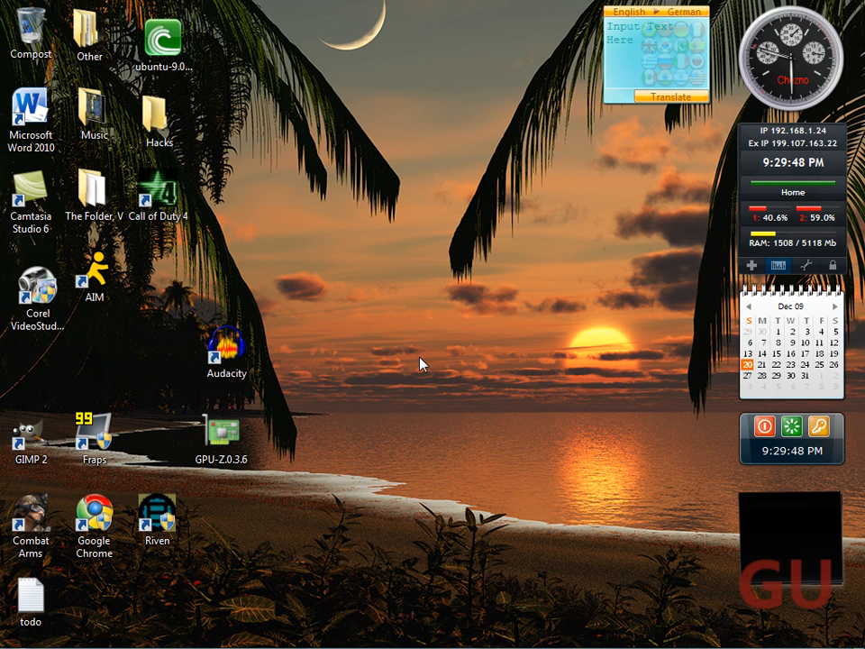
{"action": "mouse_move", "coordinate": [450, 319]}
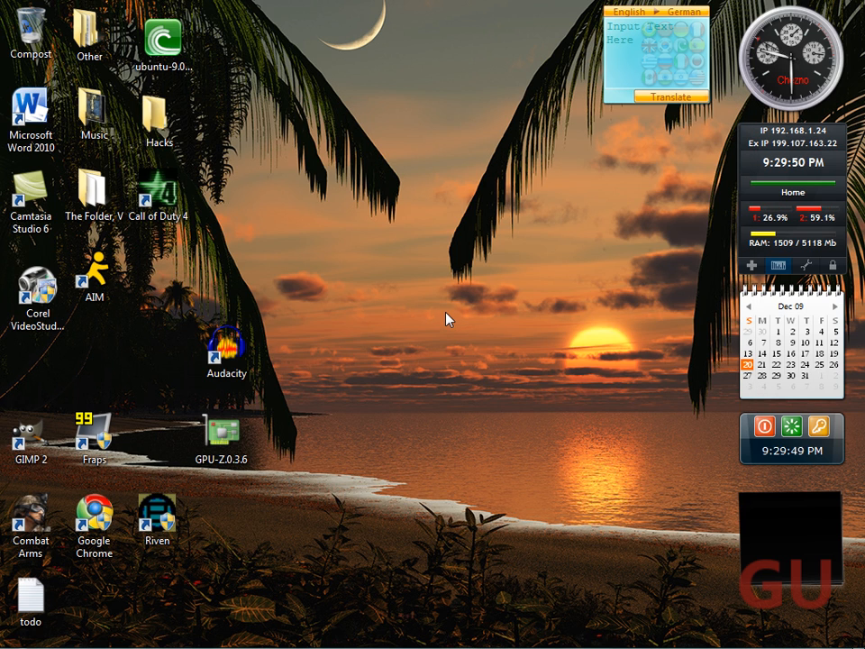